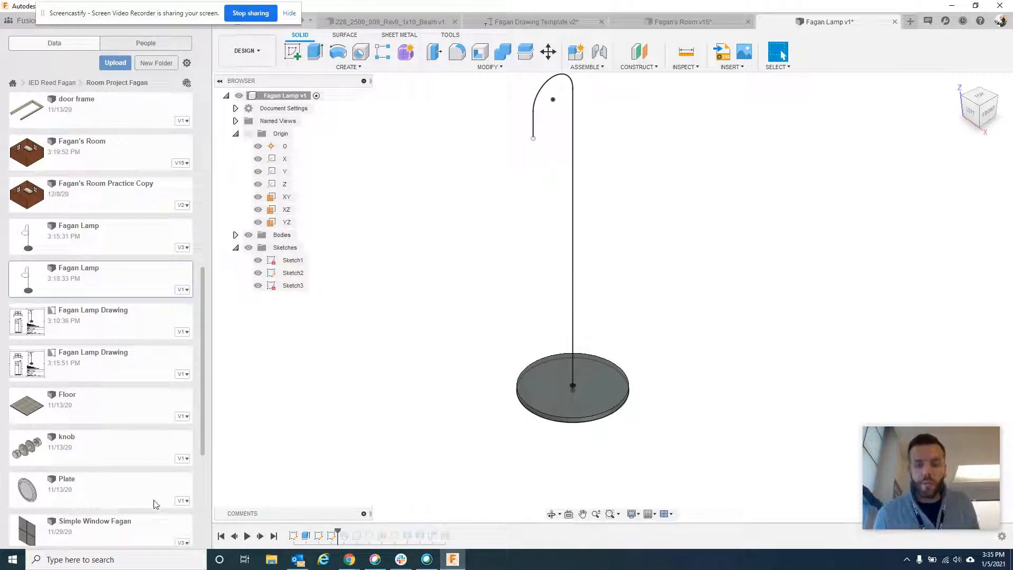
{"action": "mouse_move", "coordinate": [288, 531]}
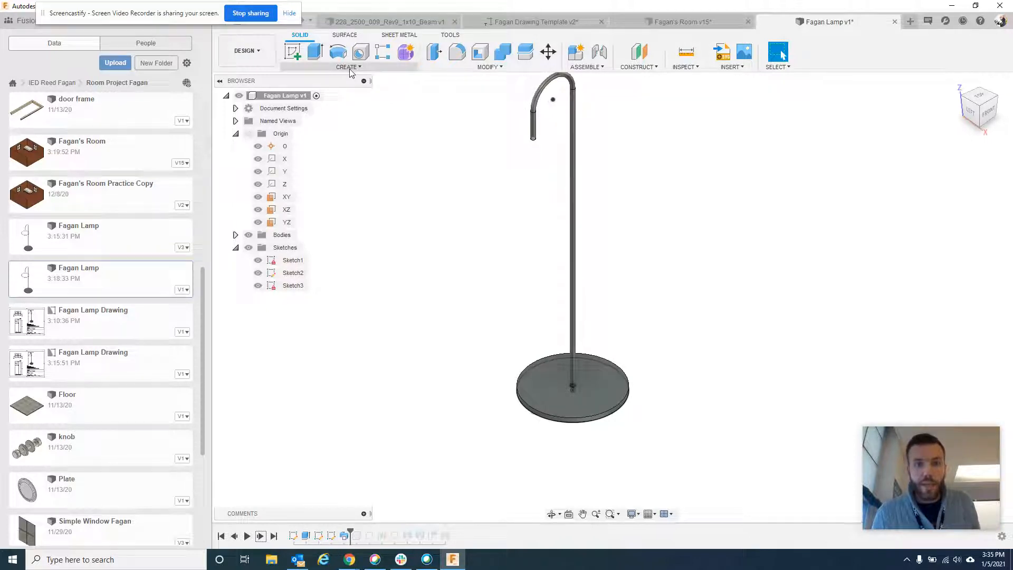
Step: Review the Sweep feature options for the arm tube, then close the dialog
{"action": "left_click", "coordinate": [348, 57]}
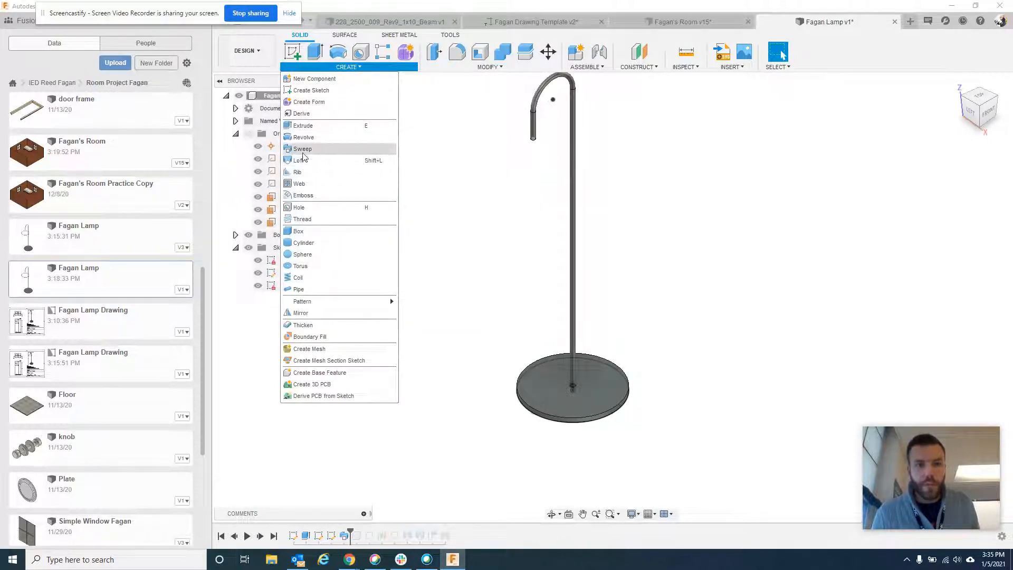
{"action": "left_click", "coordinate": [302, 149]}
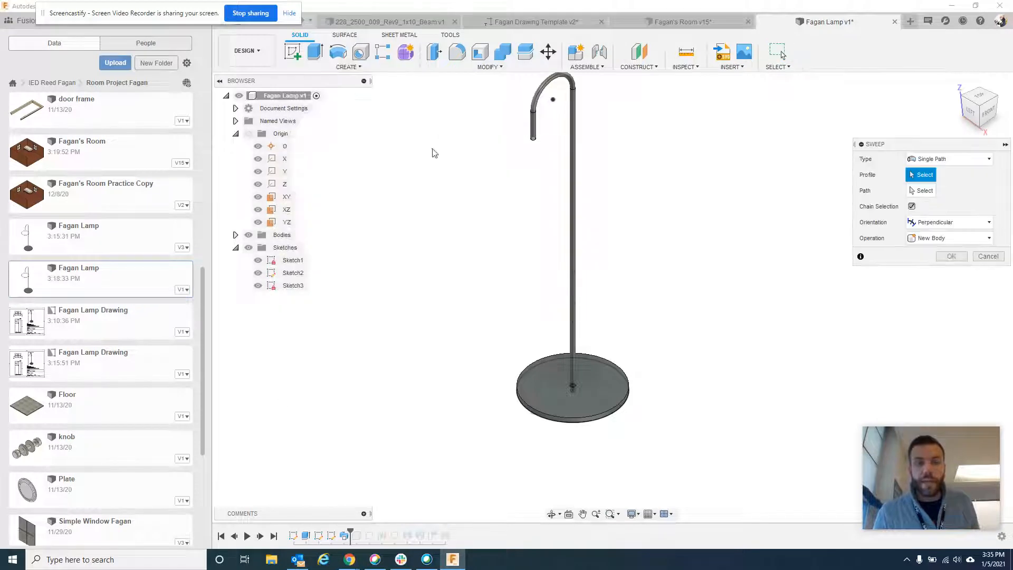
{"action": "left_click", "coordinate": [924, 175]}
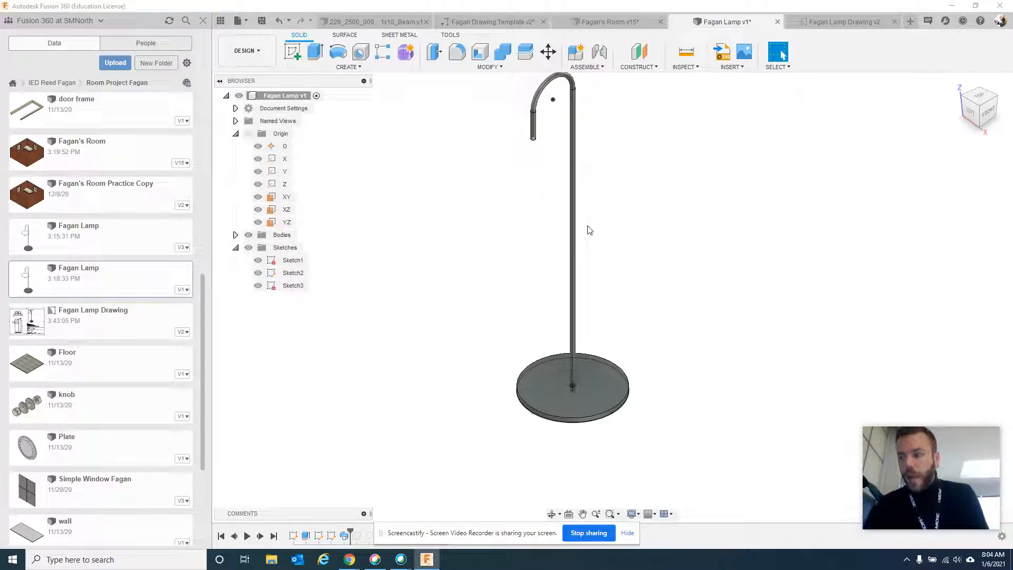
{"action": "mouse_move", "coordinate": [597, 236]}
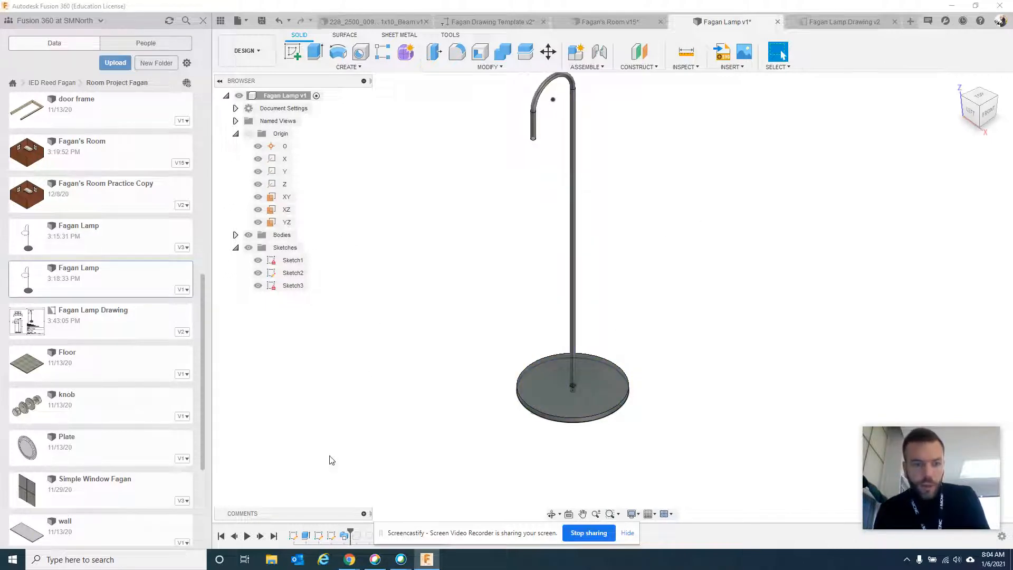
{"action": "left_click", "coordinate": [343, 536]}
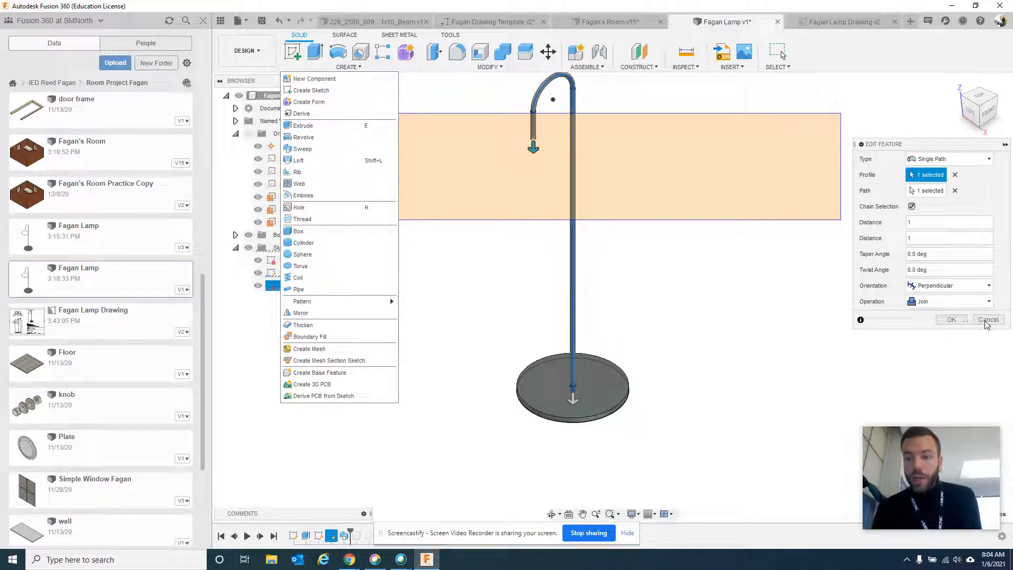
{"action": "left_click", "coordinate": [988, 319]}
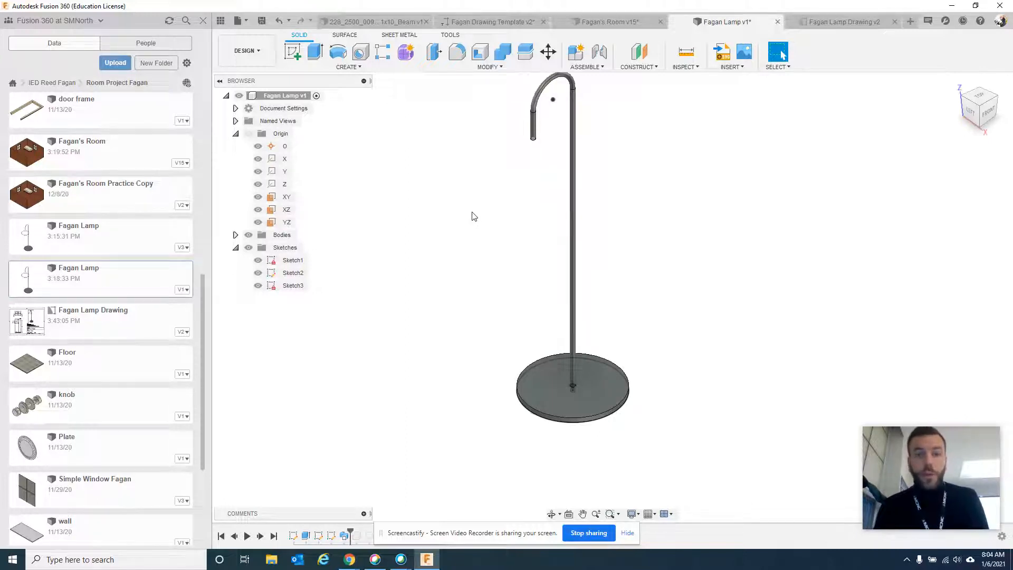
{"action": "mouse_move", "coordinate": [579, 116]}
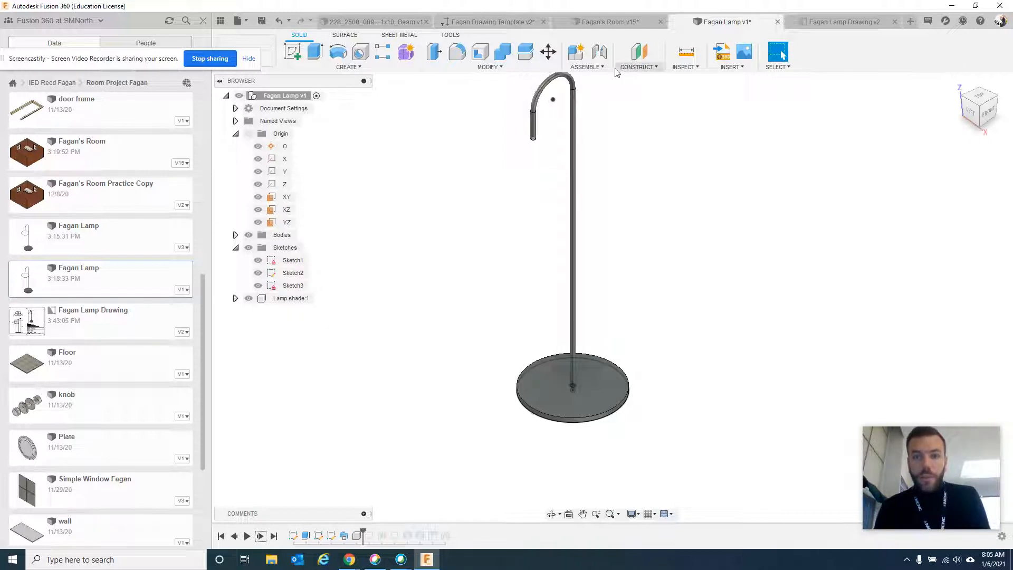
{"action": "mouse_move", "coordinate": [586, 66]}
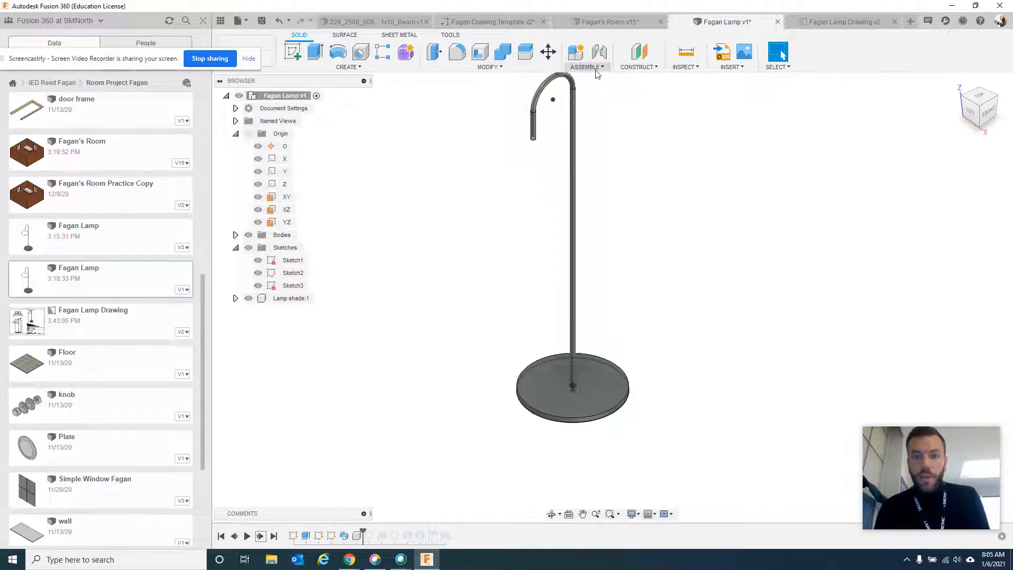
{"action": "left_click", "coordinate": [585, 66]}
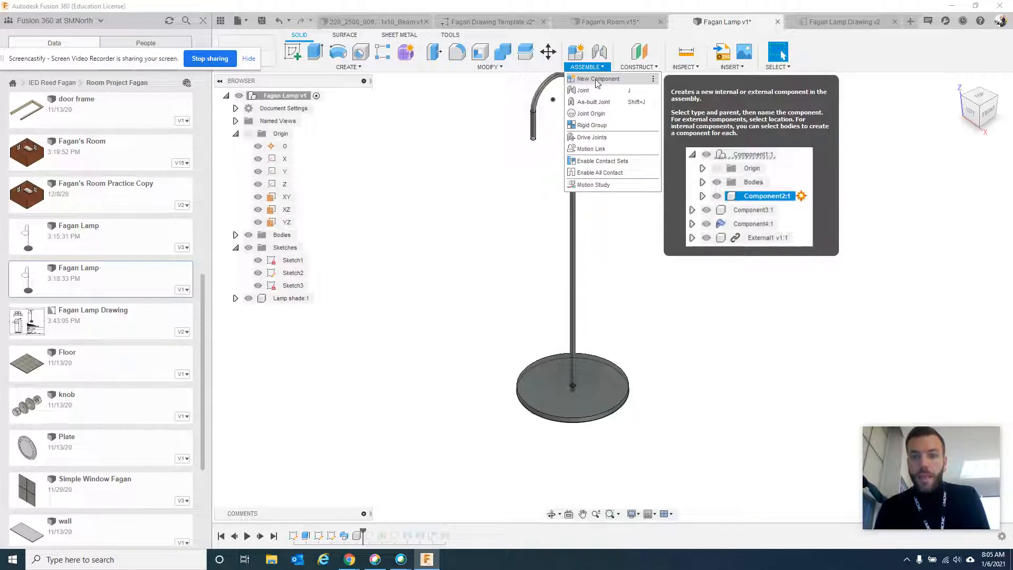
{"action": "left_click", "coordinate": [597, 78]}
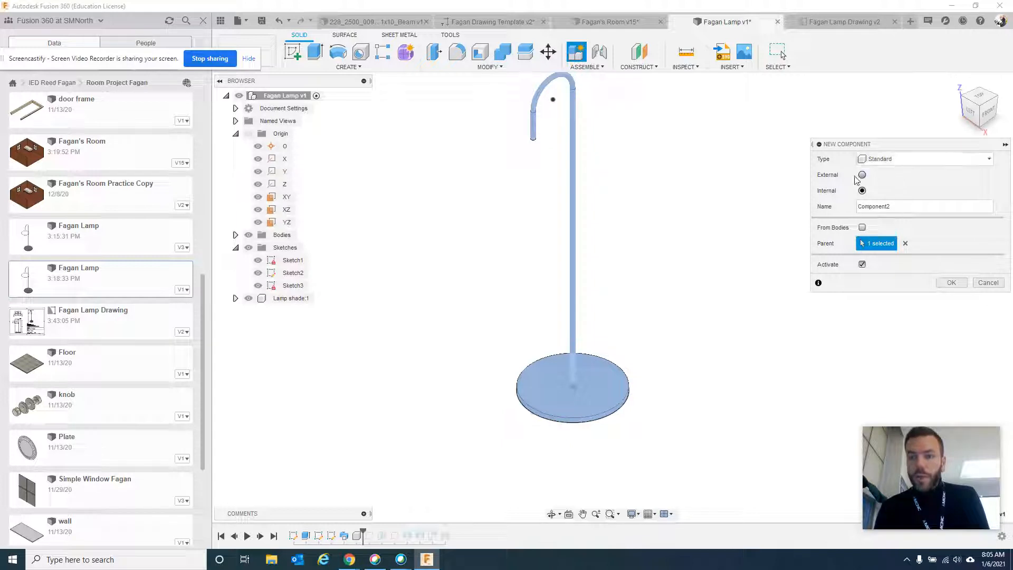
{"action": "mouse_move", "coordinate": [862, 190]}
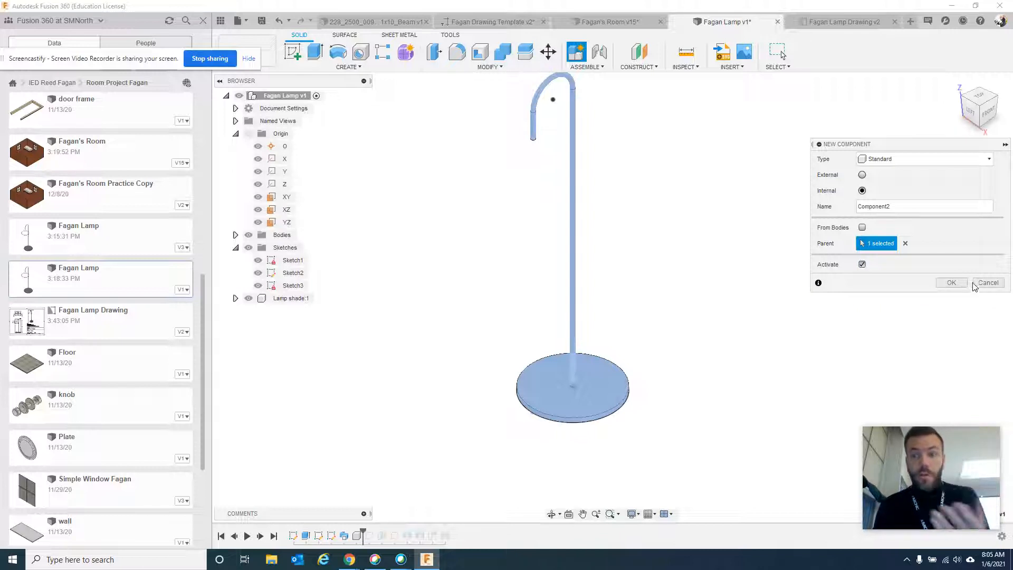
{"action": "left_click", "coordinate": [988, 283]}
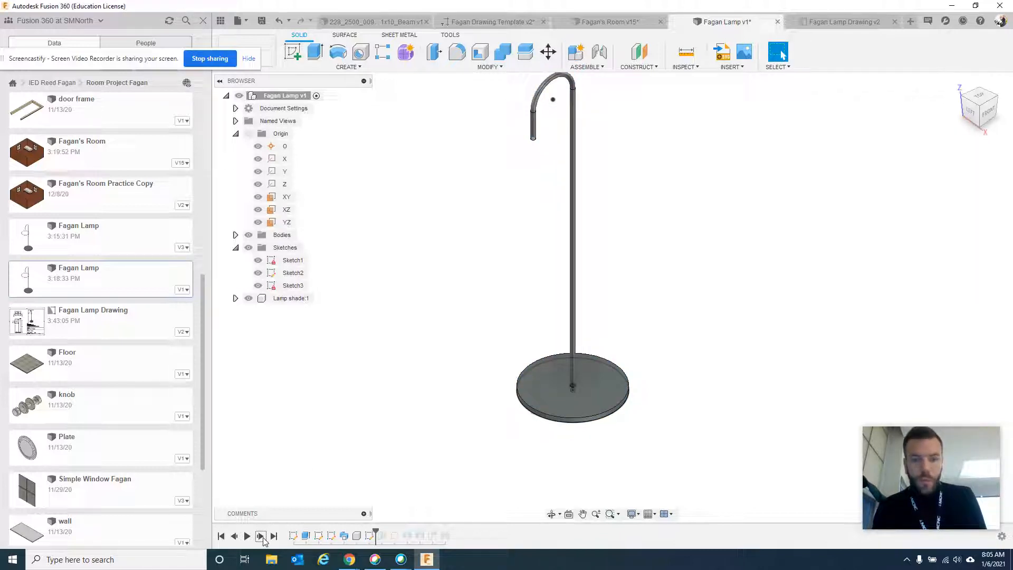
{"action": "mouse_move", "coordinate": [374, 536]}
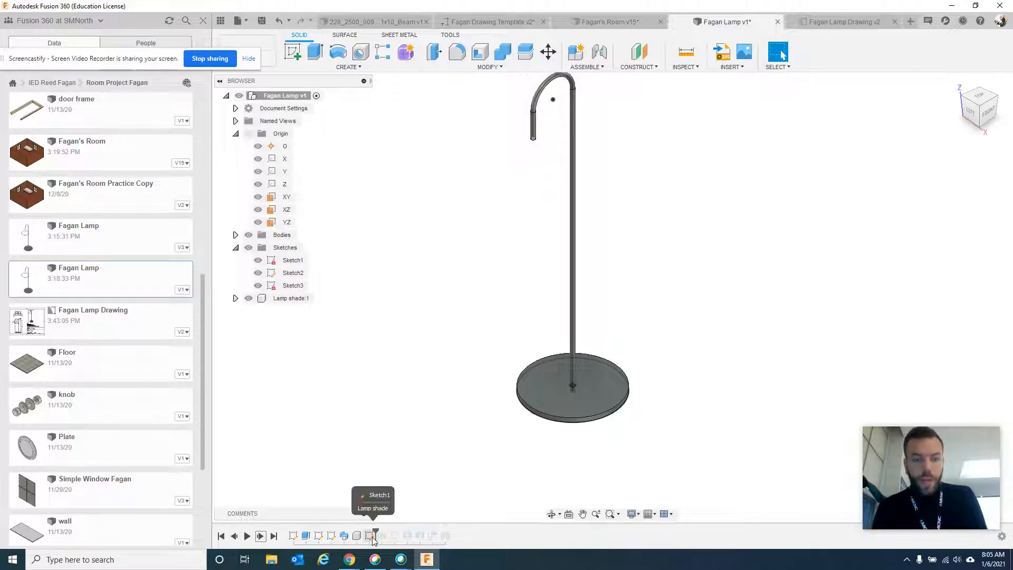
Step: Reveal Lamp shade:1's Sketch1 circle and pick the arm tip's flat end
{"action": "left_click", "coordinate": [236, 298]}
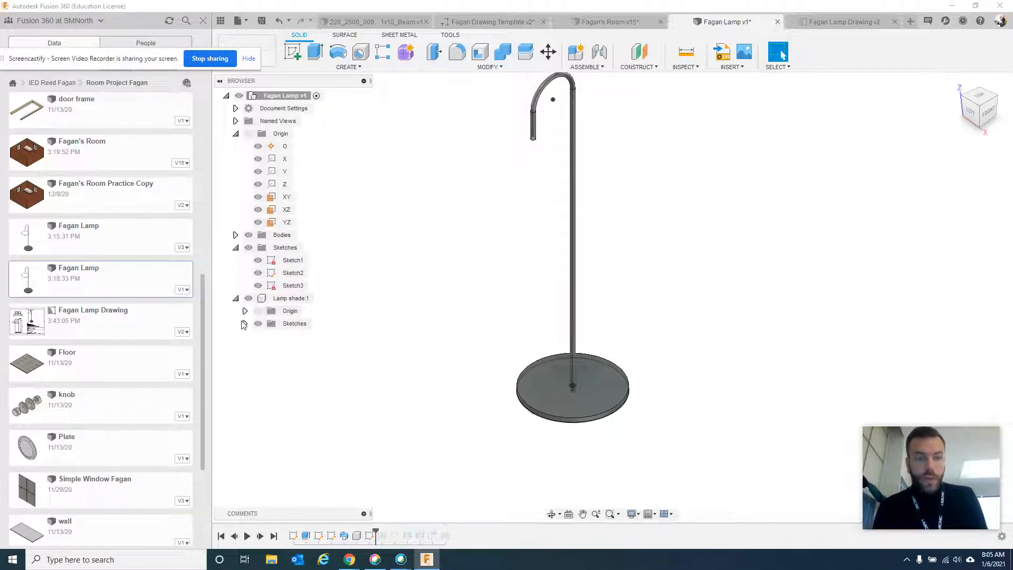
{"action": "left_click", "coordinate": [244, 323]}
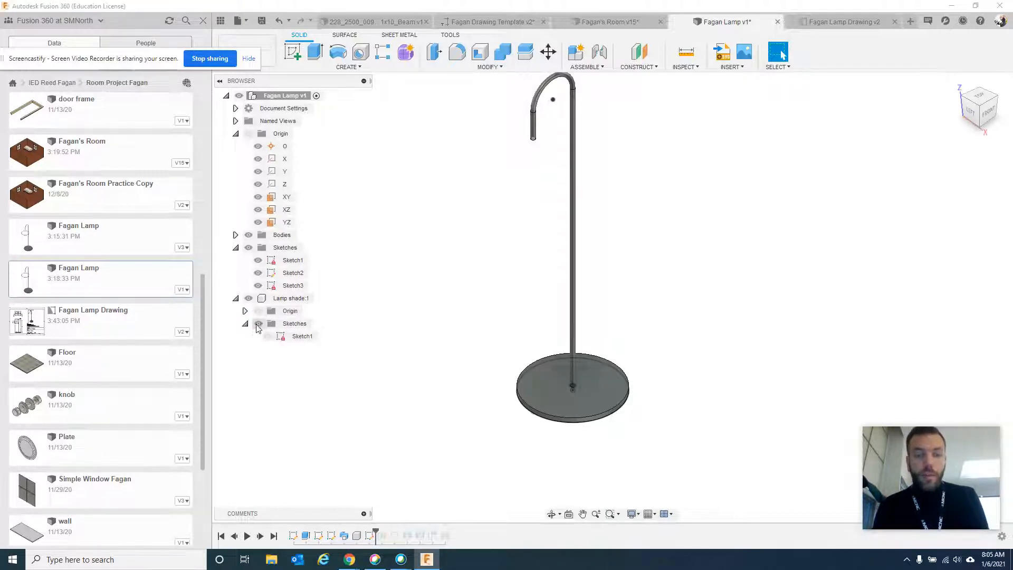
{"action": "left_click", "coordinate": [302, 336]}
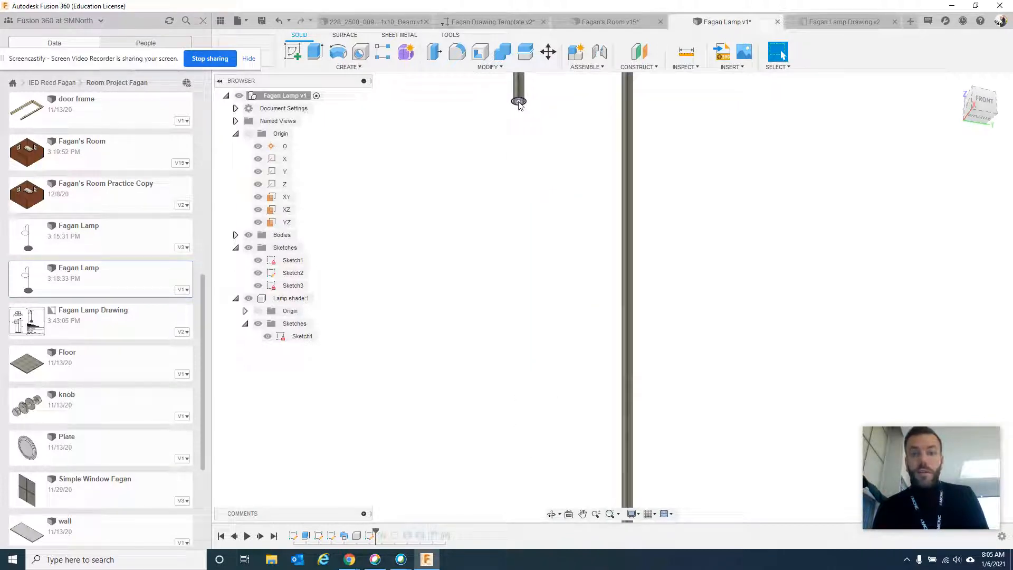
{"action": "left_click", "coordinate": [518, 100]}
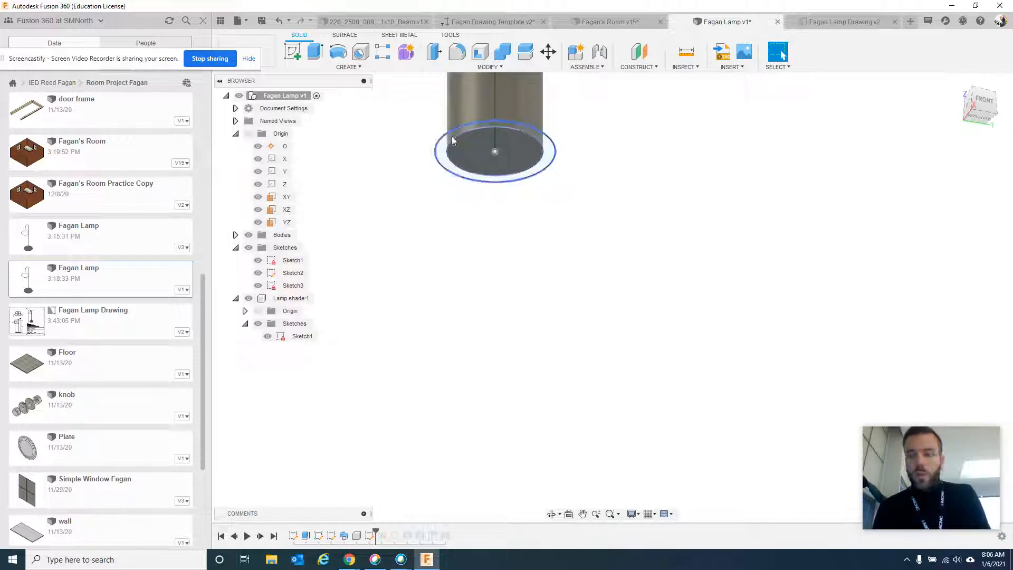
{"action": "left_click", "coordinate": [495, 152]}
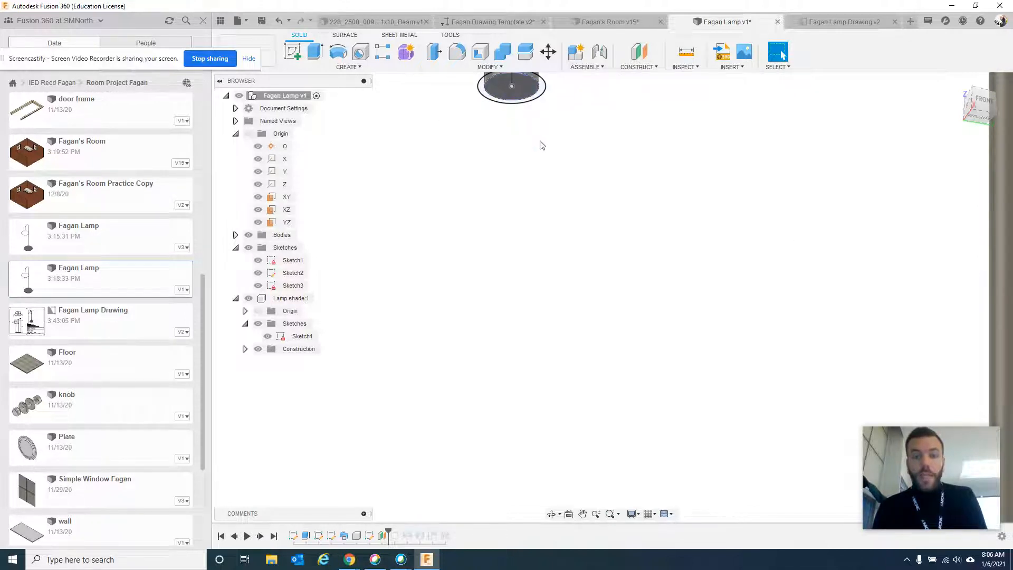
Step: Step to the offset plane and large circle Sketch2 below the arm tip, zooming in
{"action": "left_click", "coordinate": [512, 86]}
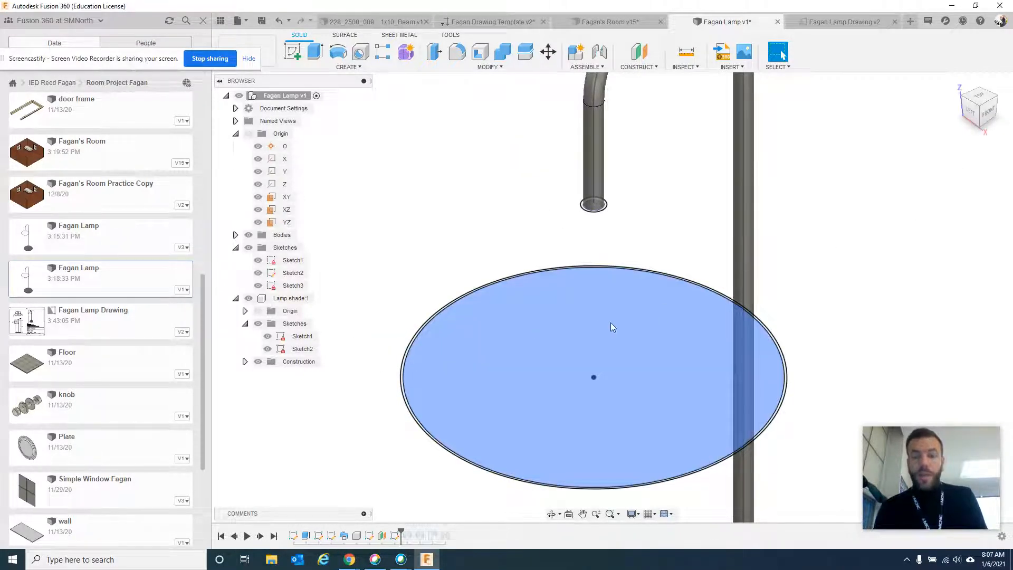
{"action": "scroll", "scroll_direction": "up", "scroll_amount": 3}
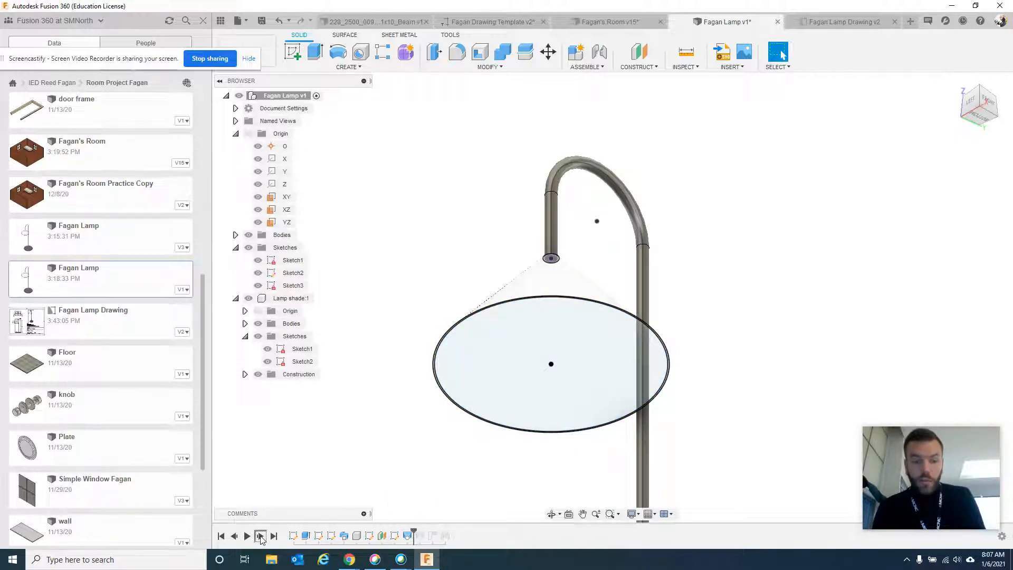
Step: Step the timeline forward to show the lofted cone lampshade body
{"action": "left_click", "coordinate": [504, 394]}
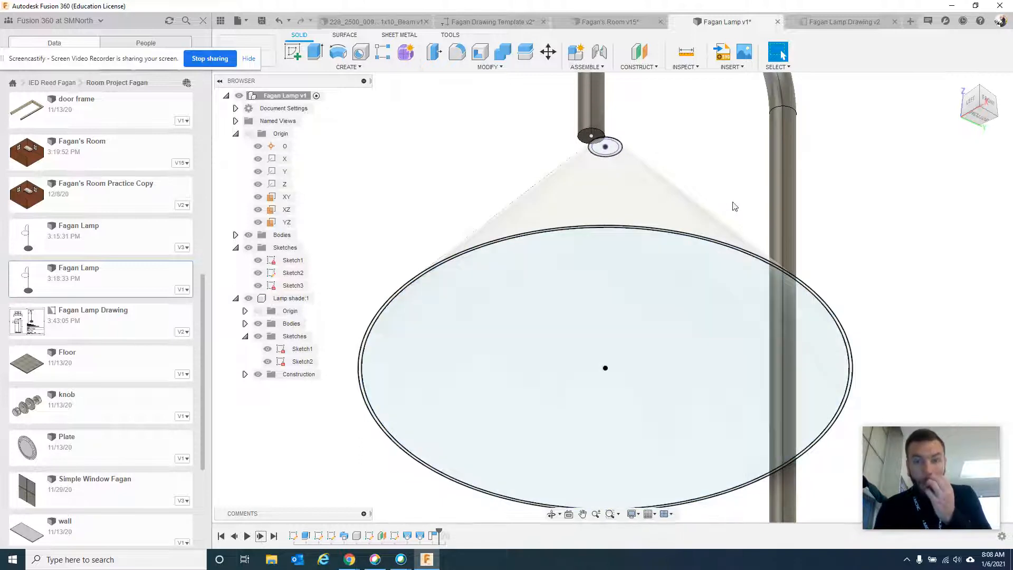
{"action": "mouse_move", "coordinate": [630, 131]}
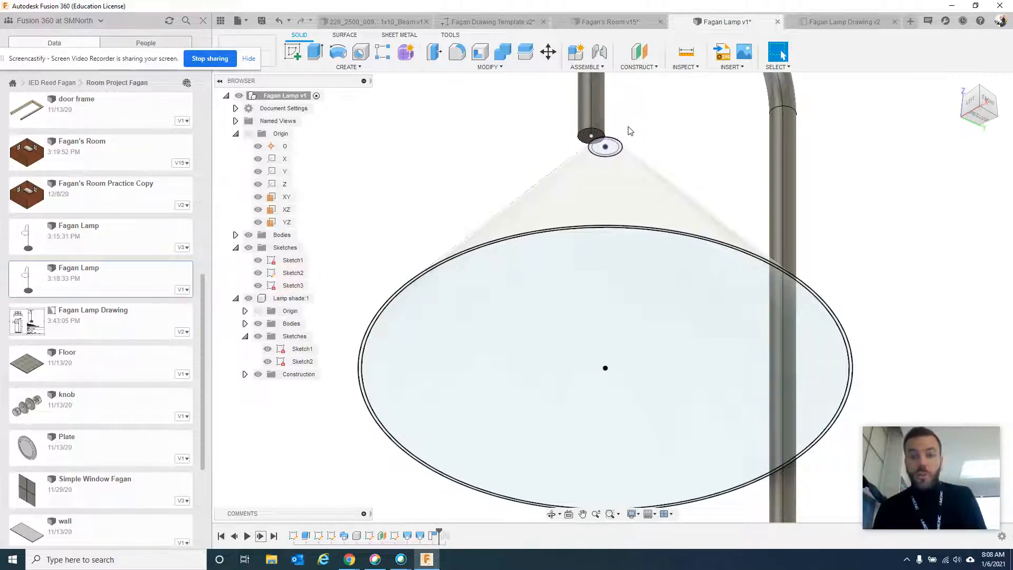
{"action": "mouse_move", "coordinate": [608, 135]}
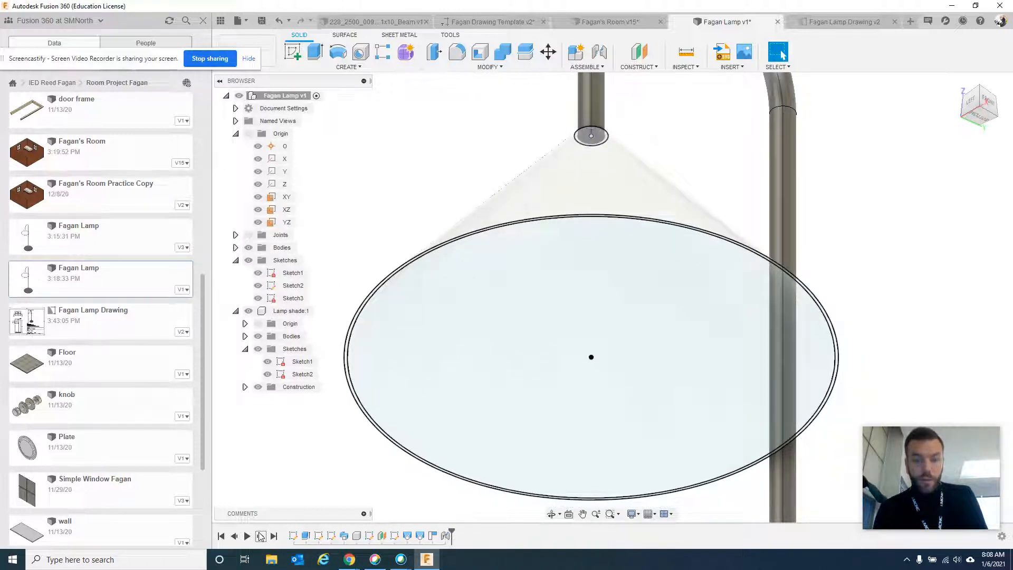
Step: Hide the lampshade's Sketch2 large circle in the browser
{"action": "left_click", "coordinate": [302, 374]}
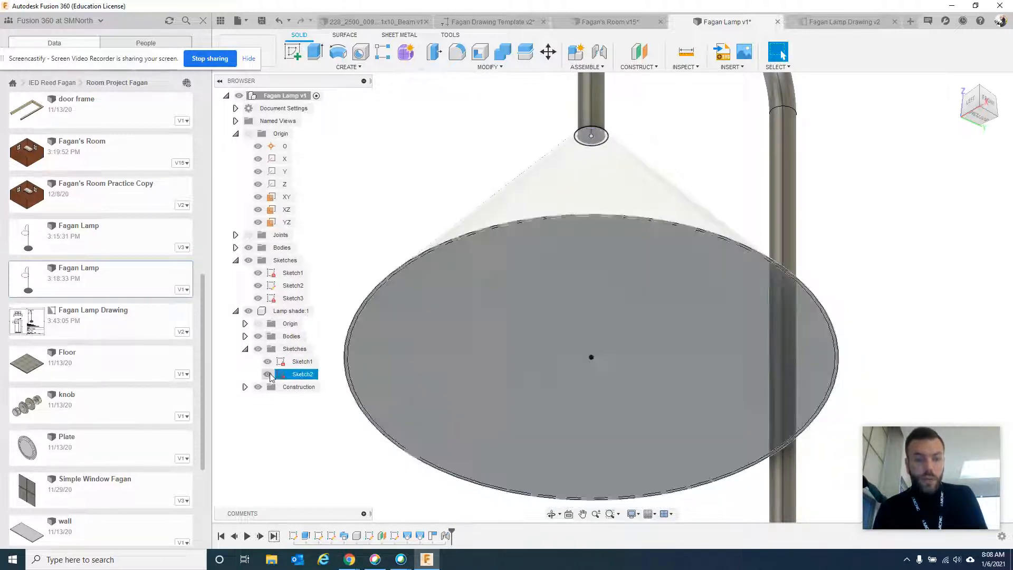
{"action": "left_click", "coordinate": [258, 374]}
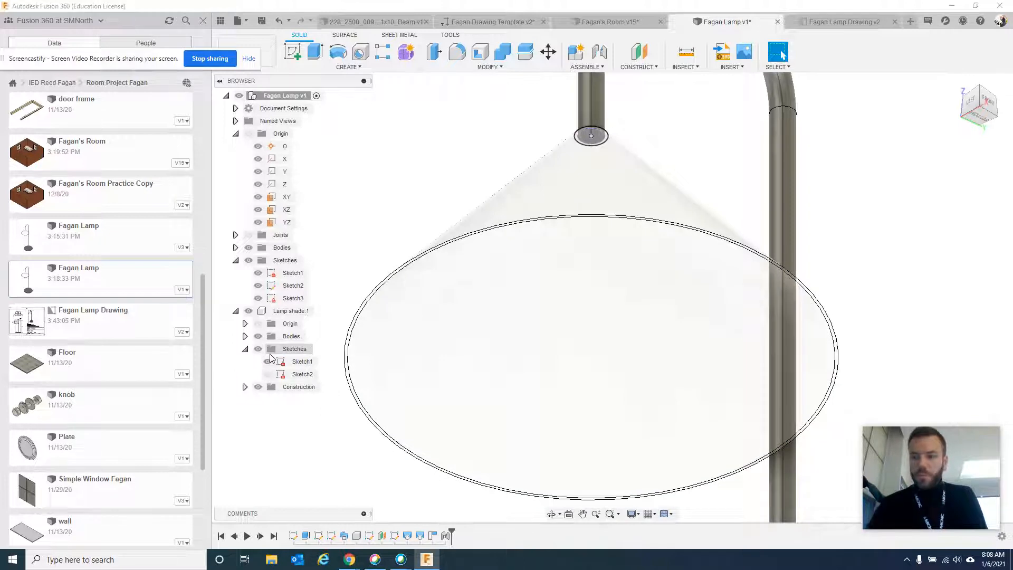